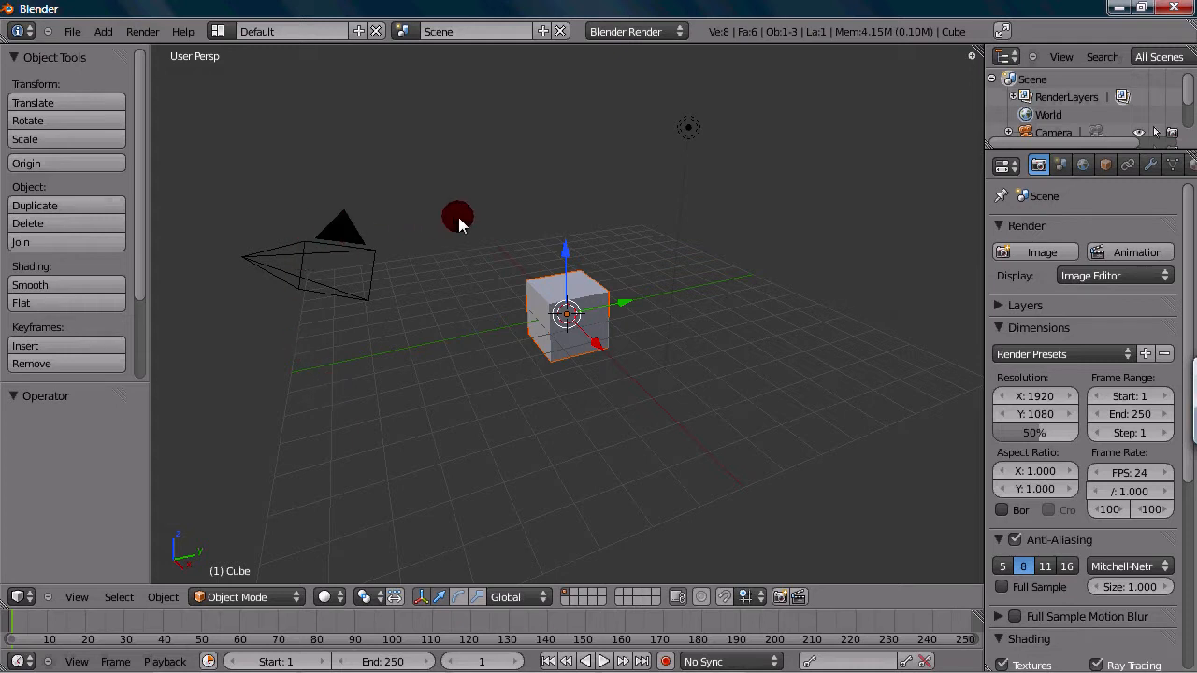
- Rotate the view and zoom in close toward the cube
{"action": "left_click_drag", "start_coordinate": [458, 215], "coordinate": [561, 281]}
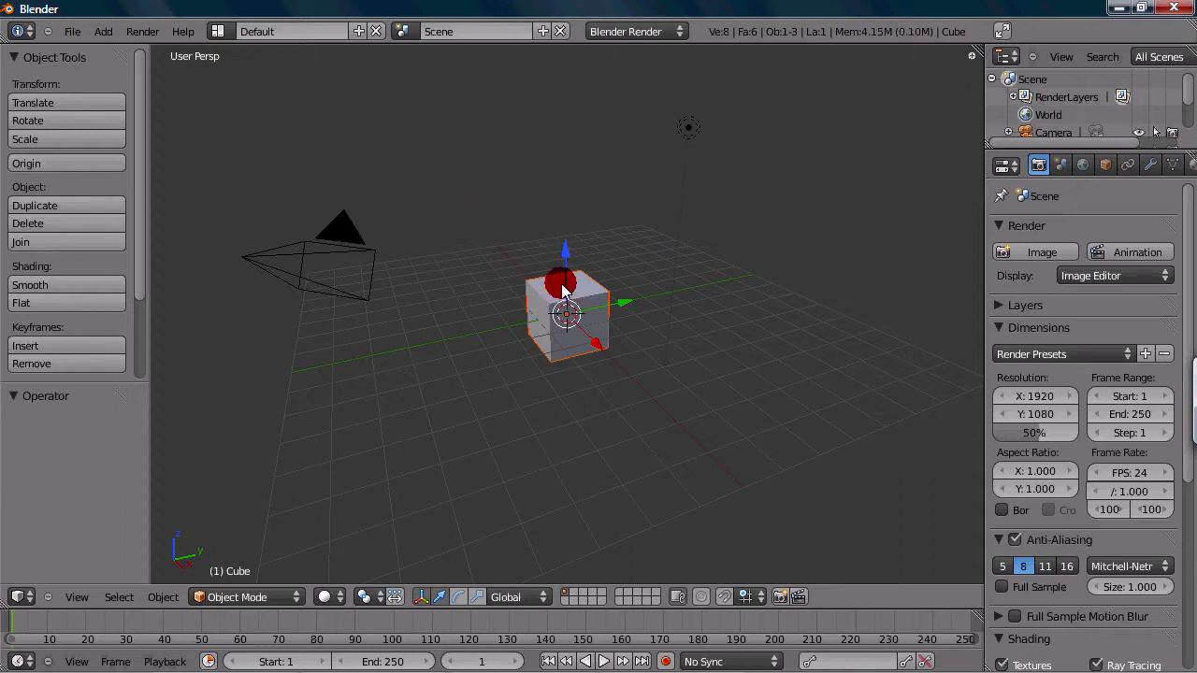
{"action": "left_click_drag", "start_coordinate": [561, 281], "coordinate": [678, 187]}
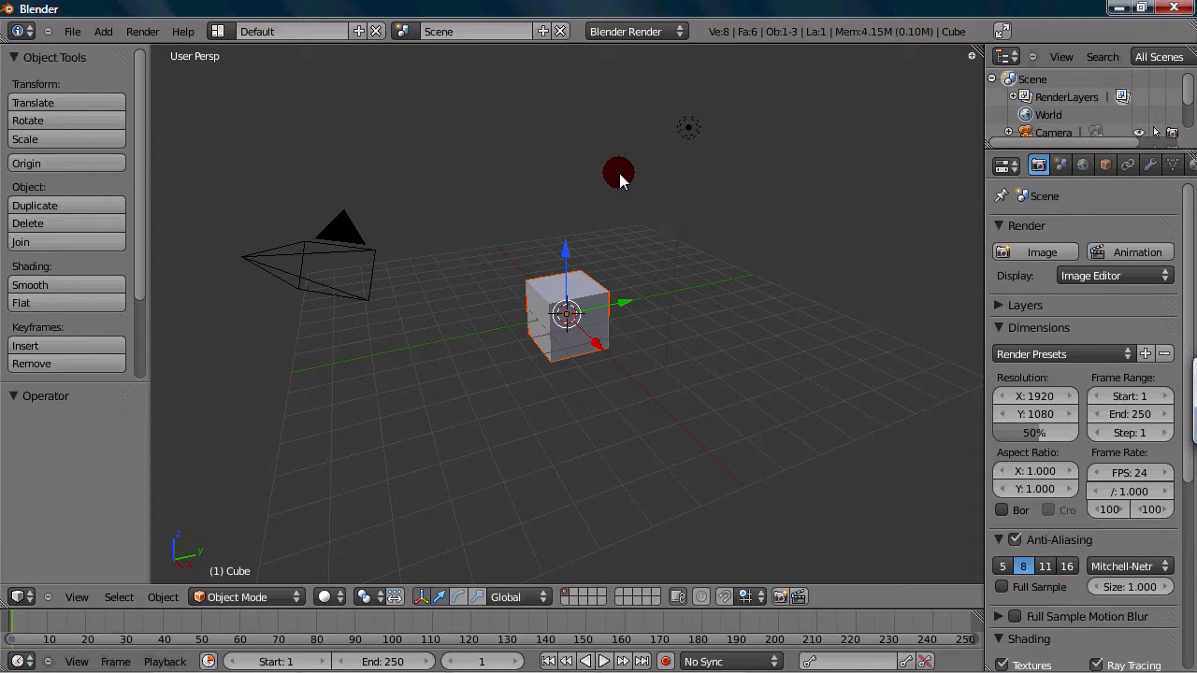
{"action": "mouse_move", "coordinate": [608, 177]}
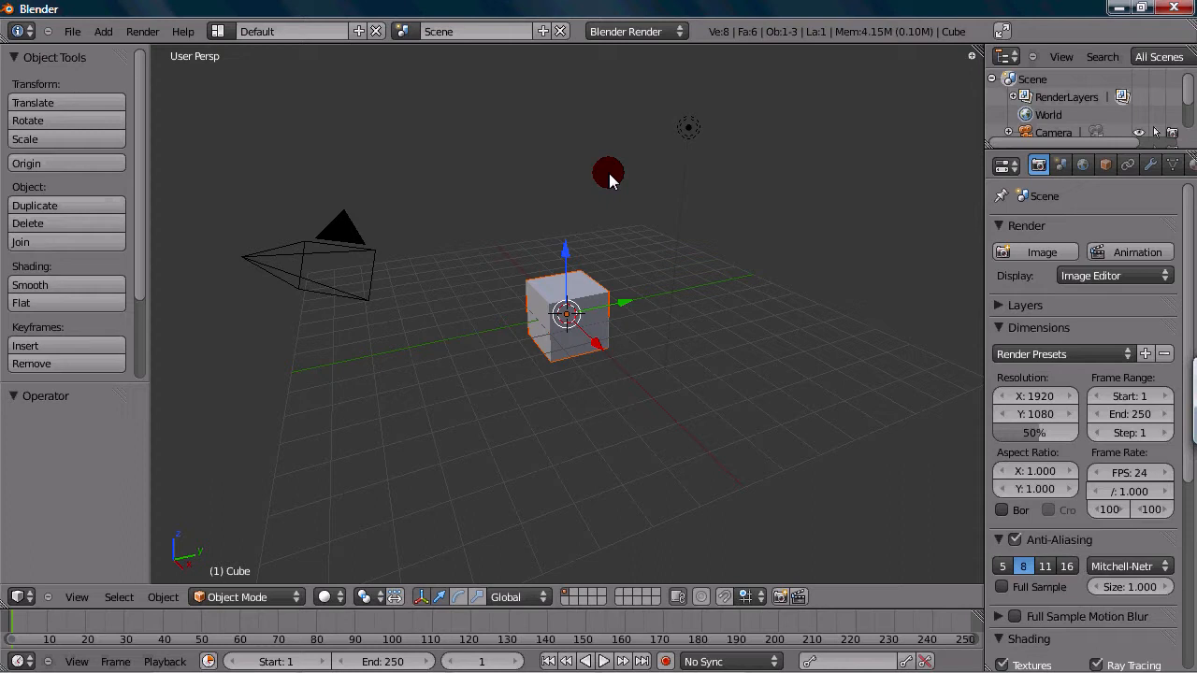
{"action": "mouse_move", "coordinate": [578, 176]}
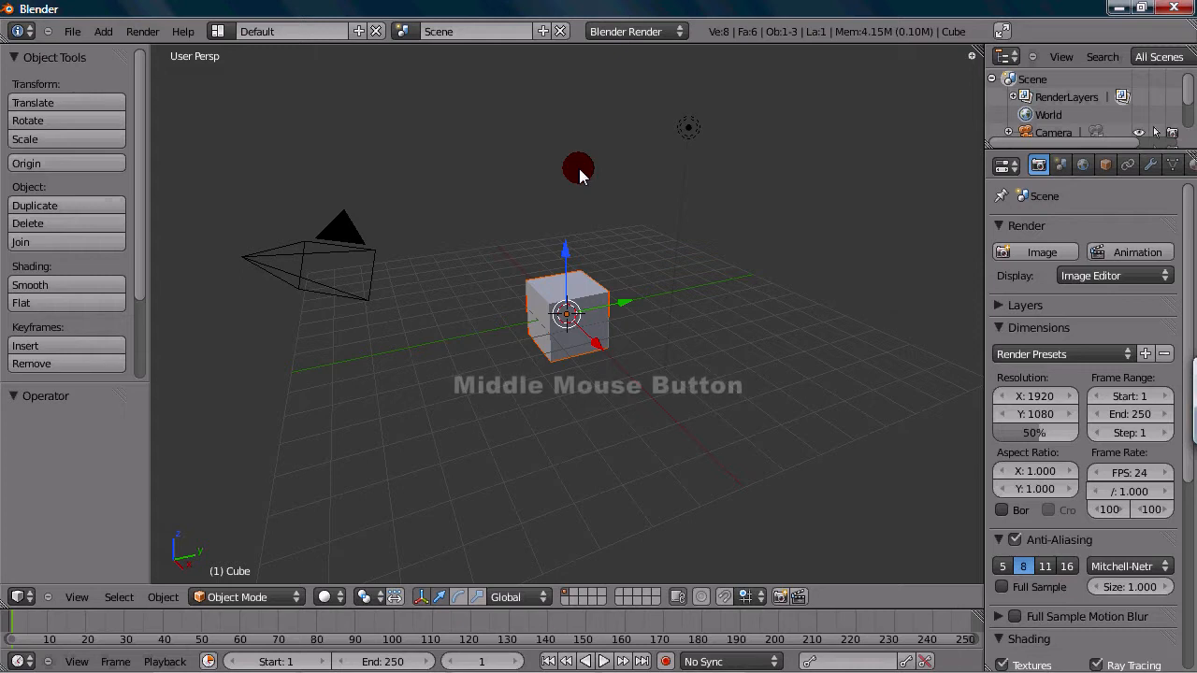
{"action": "middle_click", "coordinate": [578, 171]}
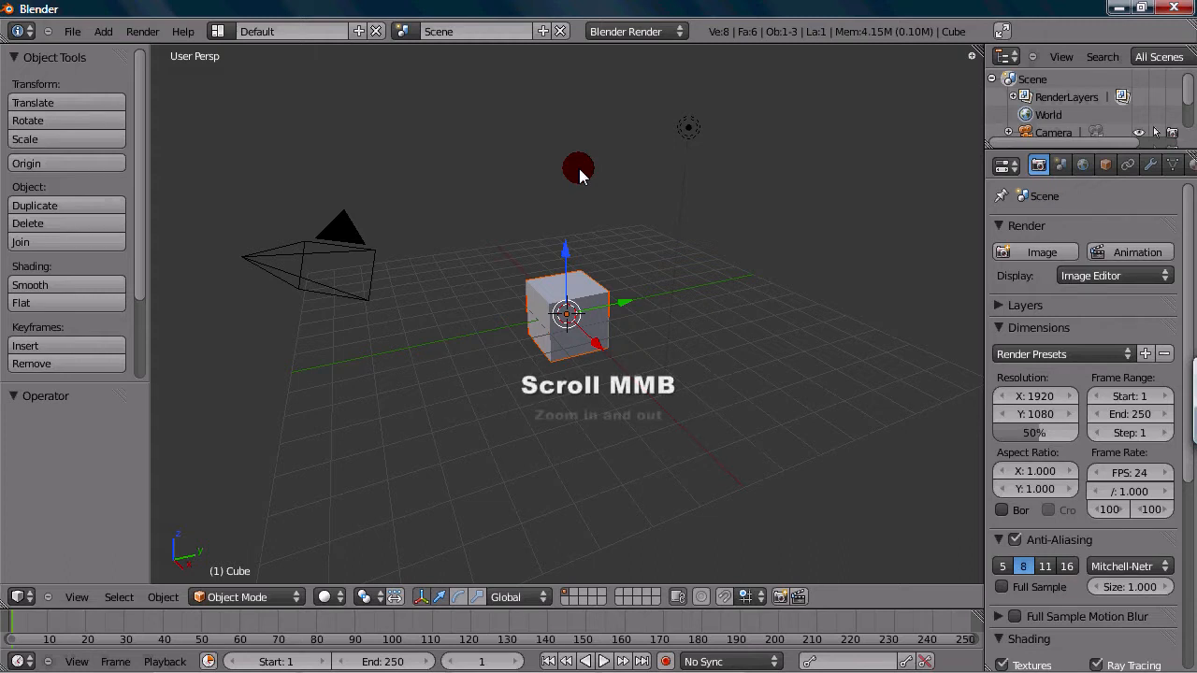
{"action": "scroll", "scroll_direction": "up", "scroll_amount": 3}
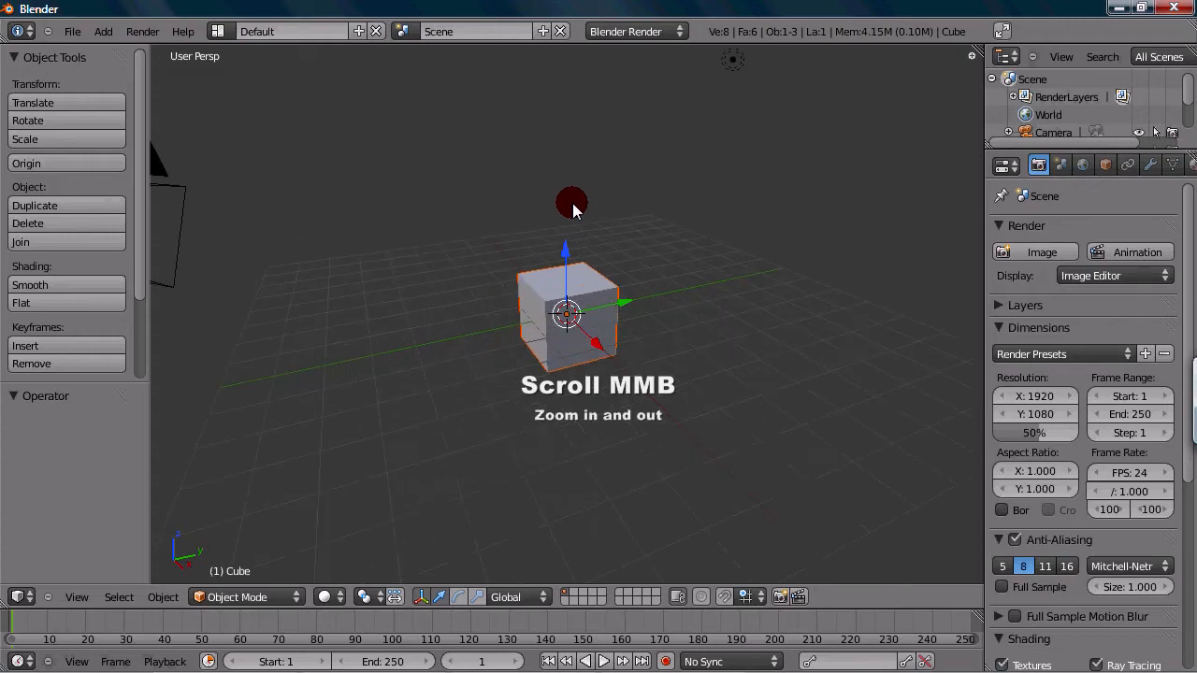
{"action": "scroll", "scroll_direction": "up", "scroll_amount": 3}
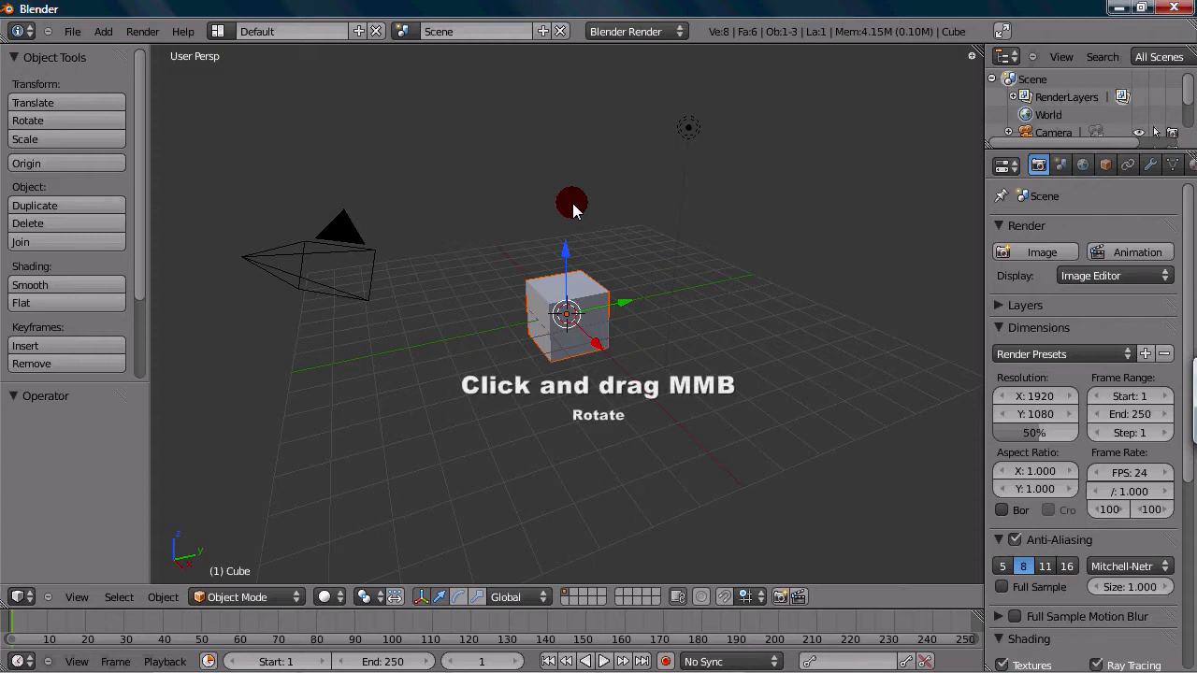
- Orbit down to a side-on view, below the cube, then back above the grid
{"action": "left_click_drag", "start_coordinate": [575, 211], "coordinate": [545, 220]}
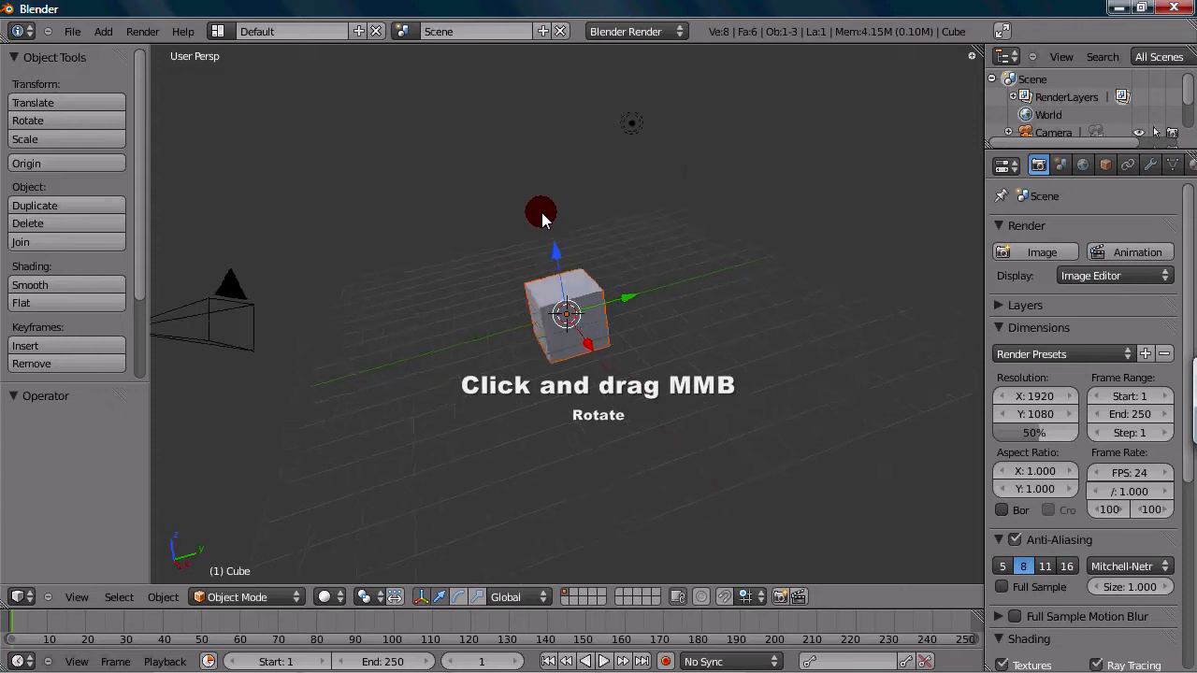
{"action": "left_click_drag", "start_coordinate": [541, 210], "coordinate": [664, 353]}
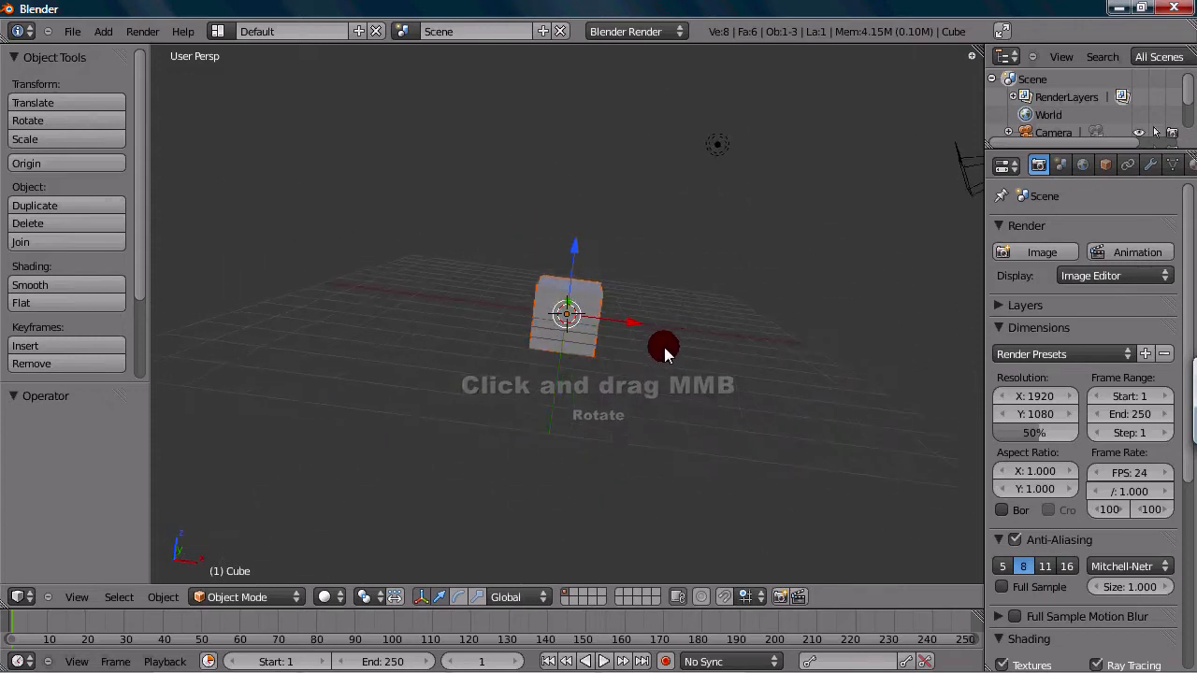
{"action": "left_click_drag", "start_coordinate": [662, 346], "coordinate": [531, 385]}
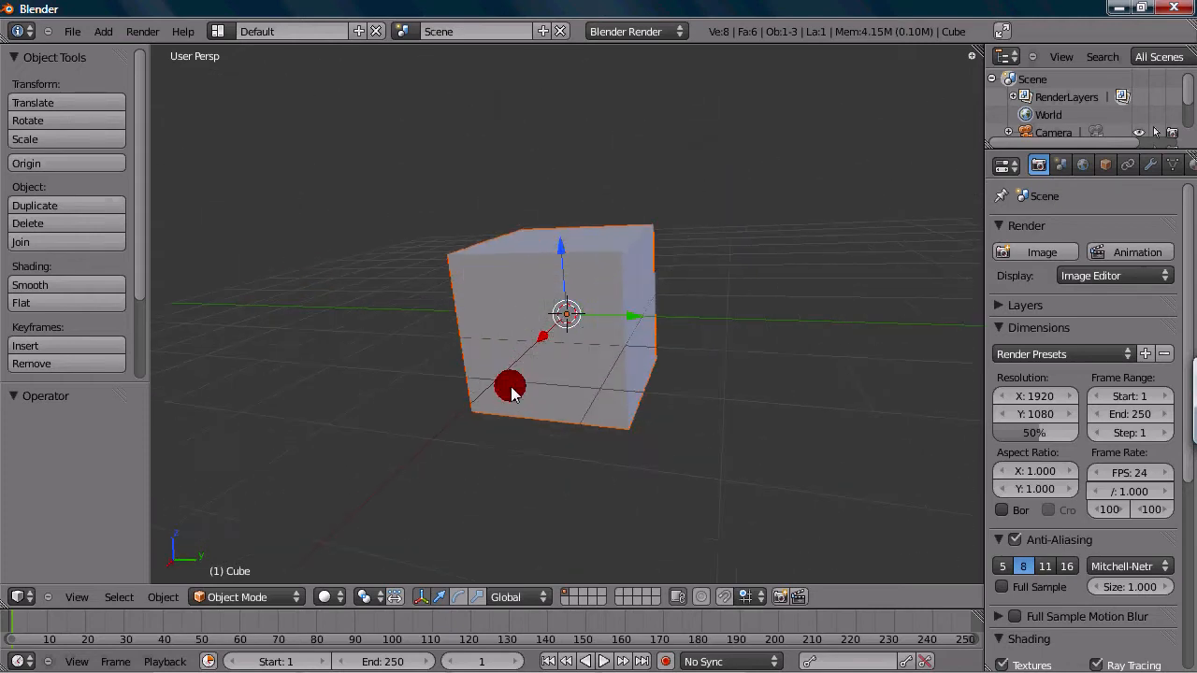
{"action": "left_click_drag", "start_coordinate": [509, 388], "coordinate": [666, 346]}
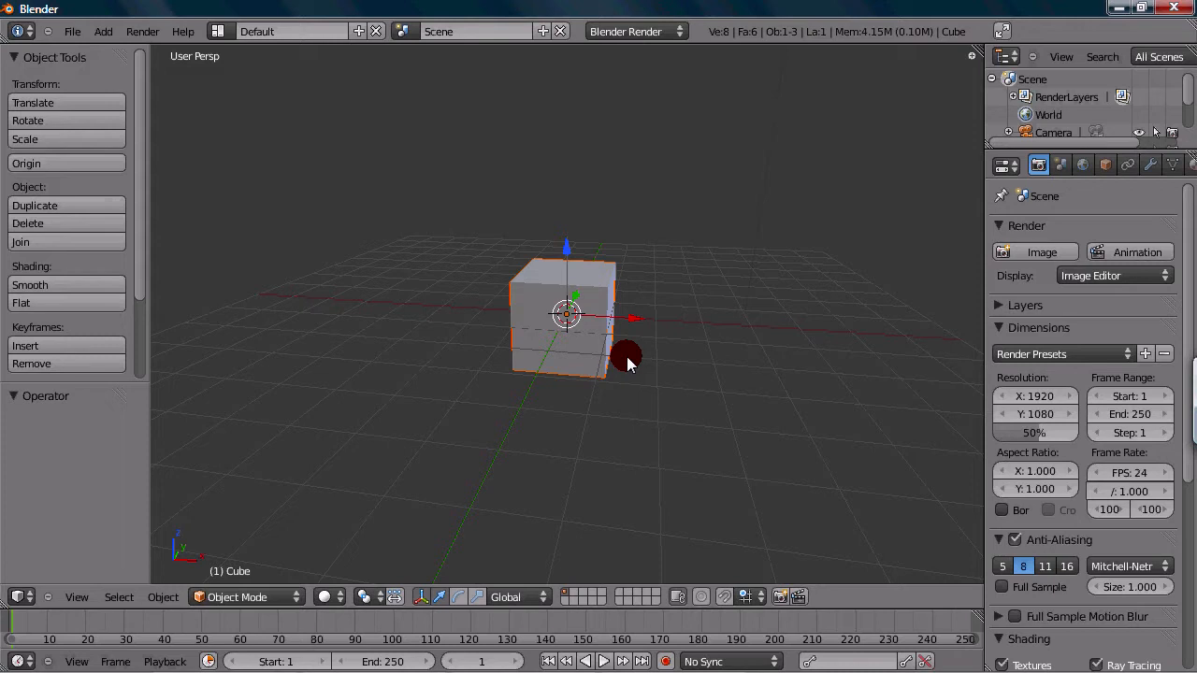
{"action": "mouse_move", "coordinate": [617, 360]}
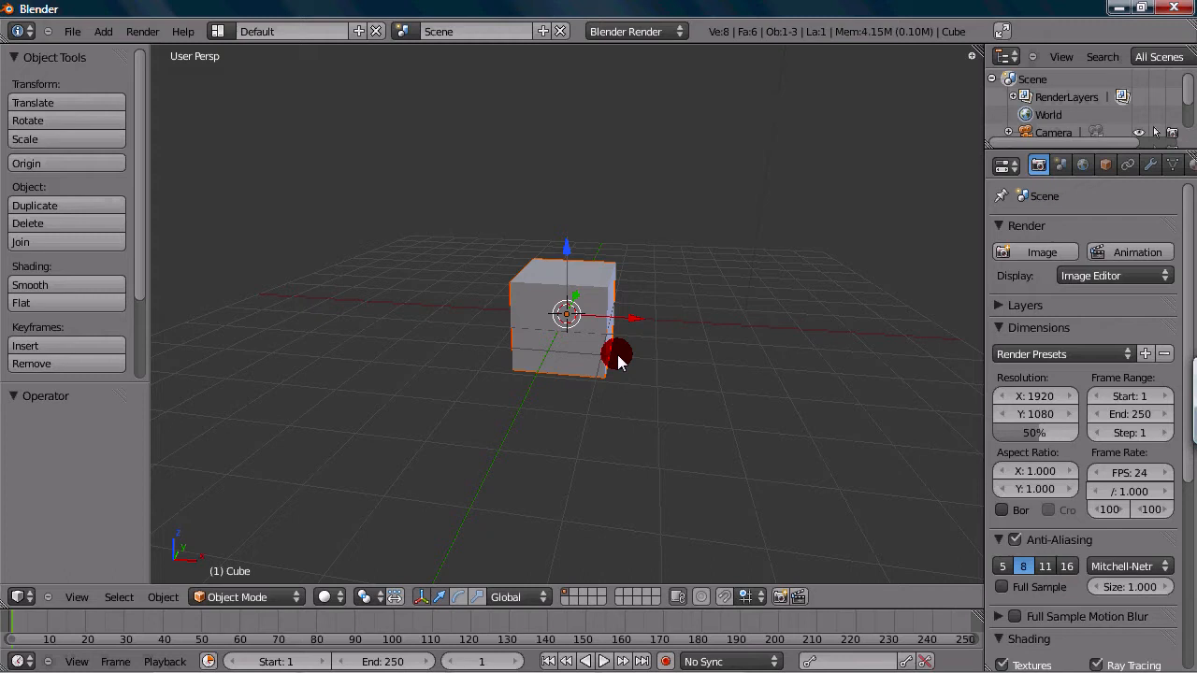
{"action": "mouse_move", "coordinate": [697, 388]}
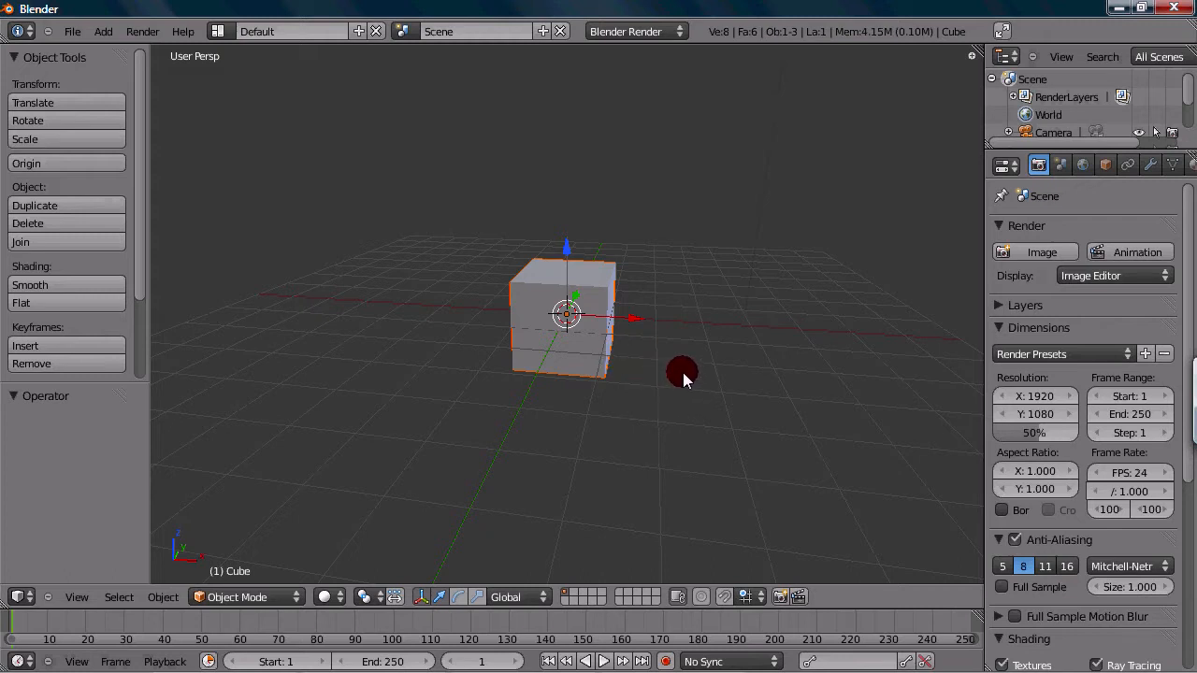
{"action": "mouse_move", "coordinate": [671, 363]}
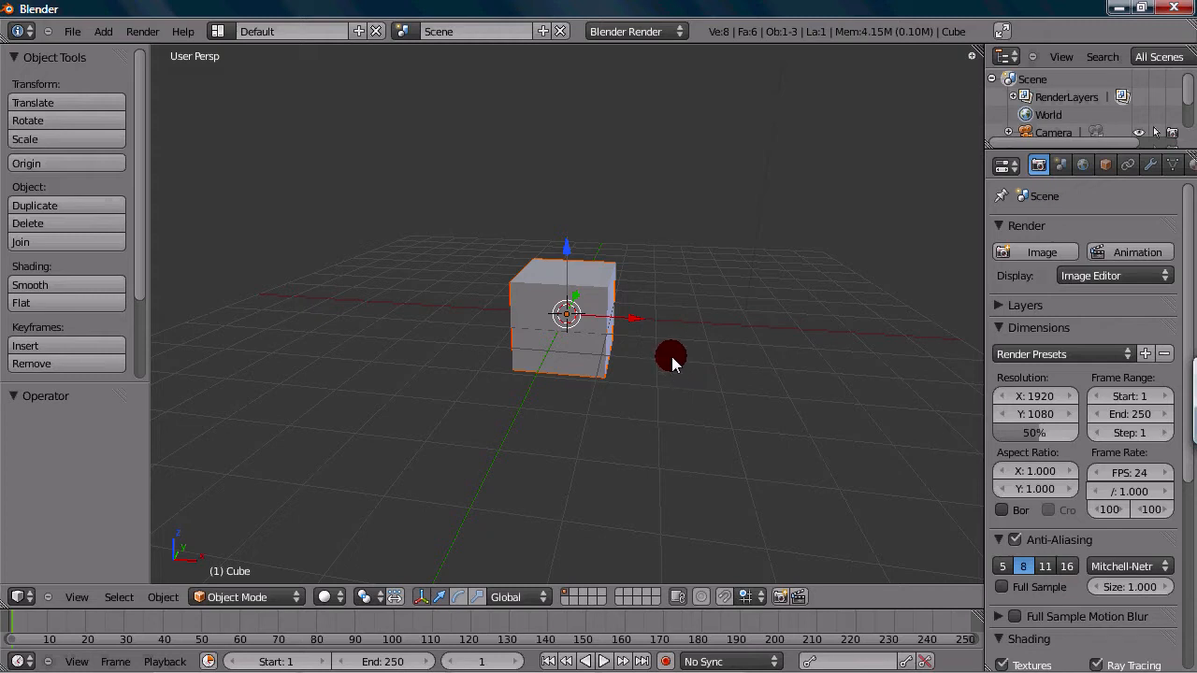
{"action": "mouse_move", "coordinate": [643, 328]}
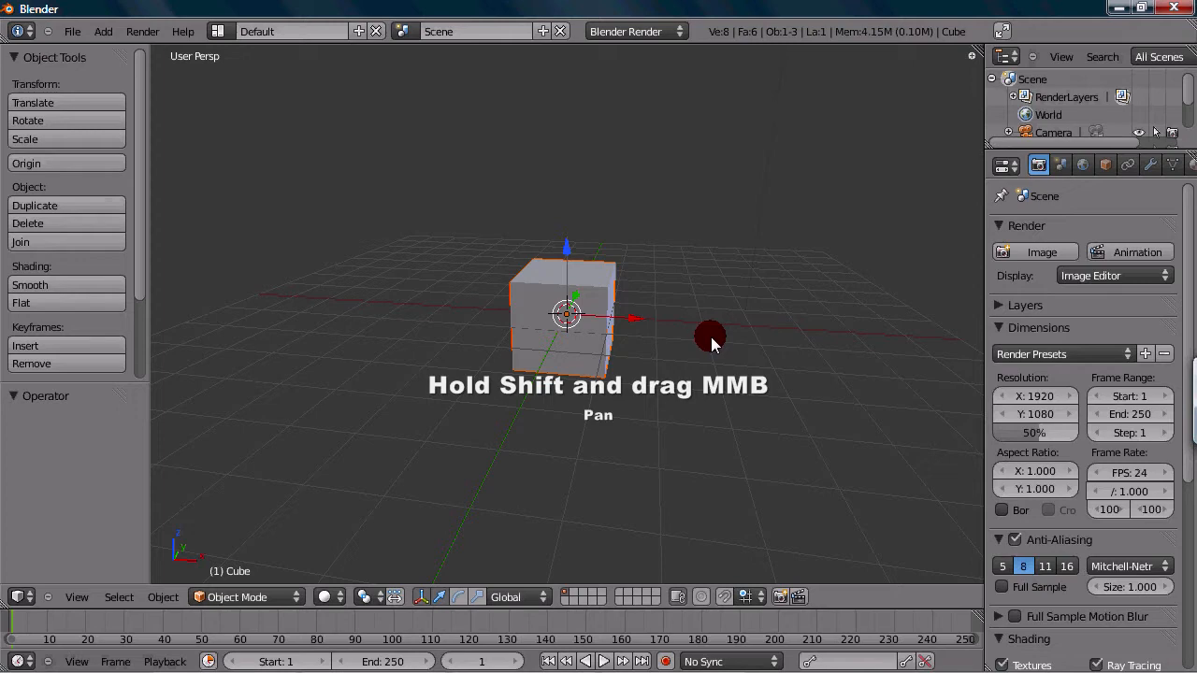
- Pan the view sideways in two passes, shifting the cube toward the right
{"action": "left_click_drag", "start_coordinate": [711, 336], "coordinate": [617, 384]}
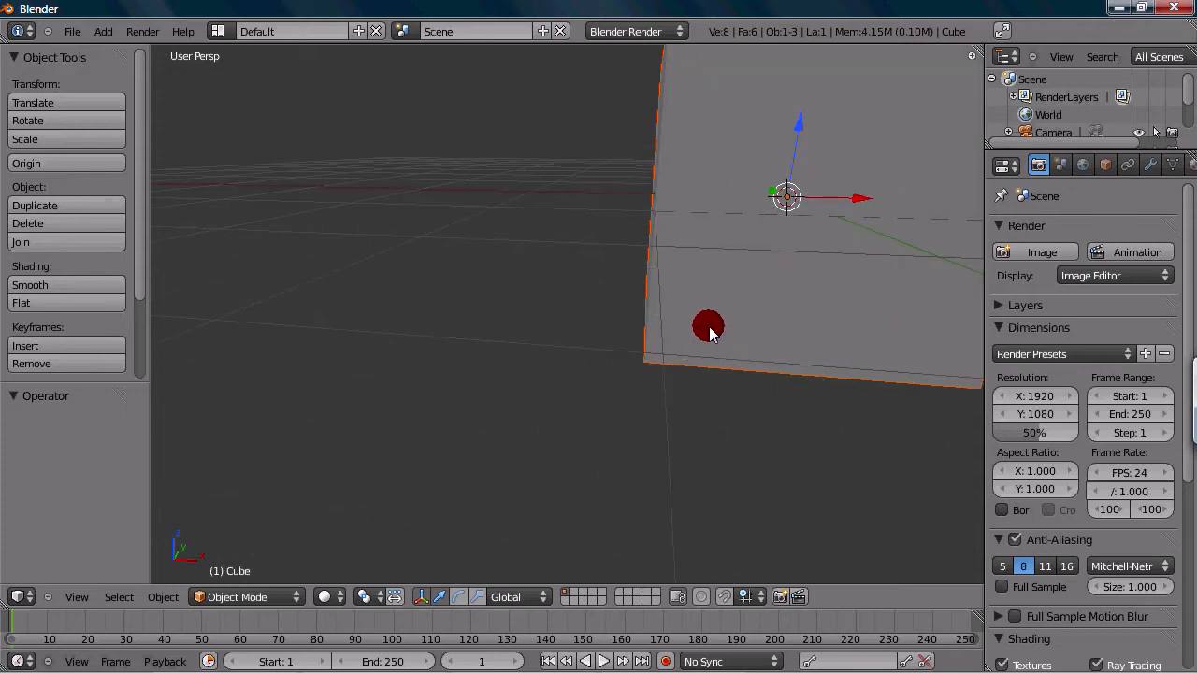
{"action": "left_click_drag", "start_coordinate": [711, 336], "coordinate": [561, 430]}
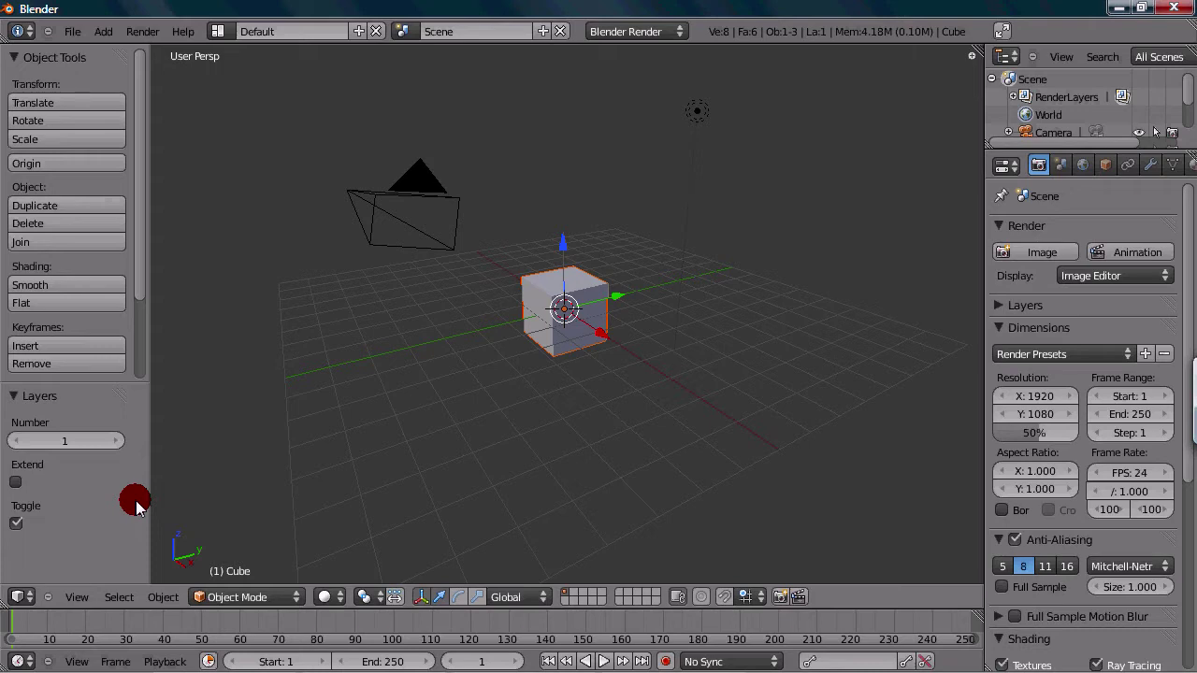
{"action": "mouse_move", "coordinate": [278, 465]}
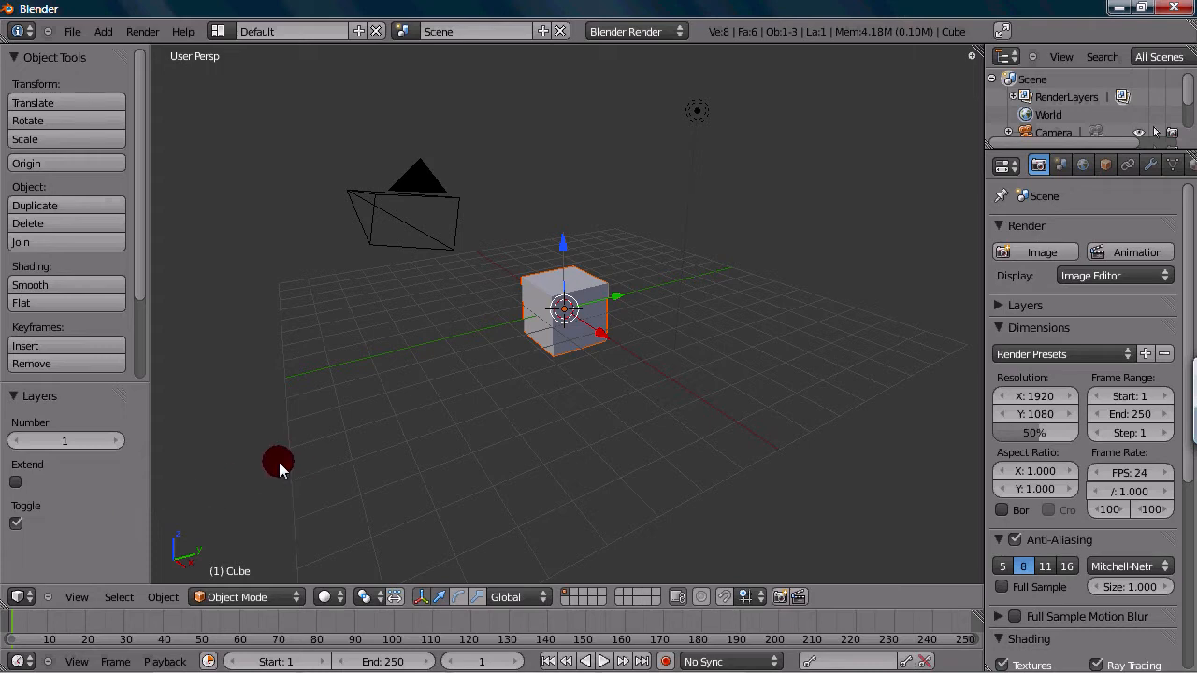
- Bring back the overall view of layer 1 with camera, lamp and cube
{"action": "left_click", "coordinate": [28, 222]}
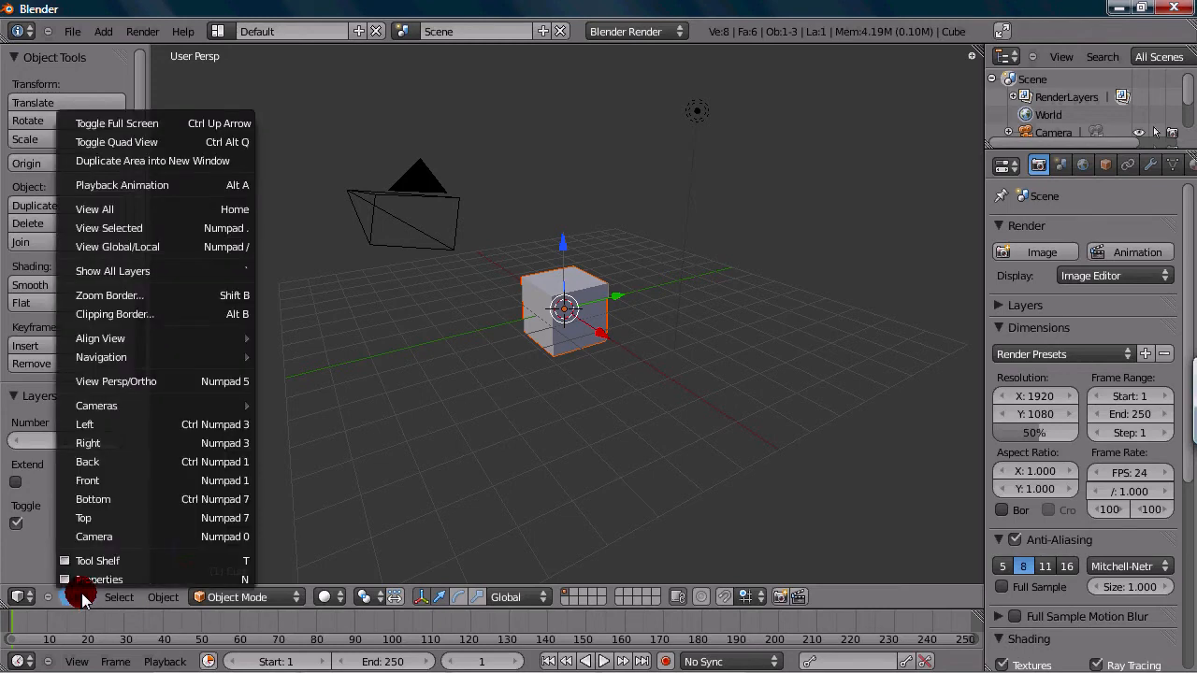
{"action": "mouse_move", "coordinate": [96, 559]}
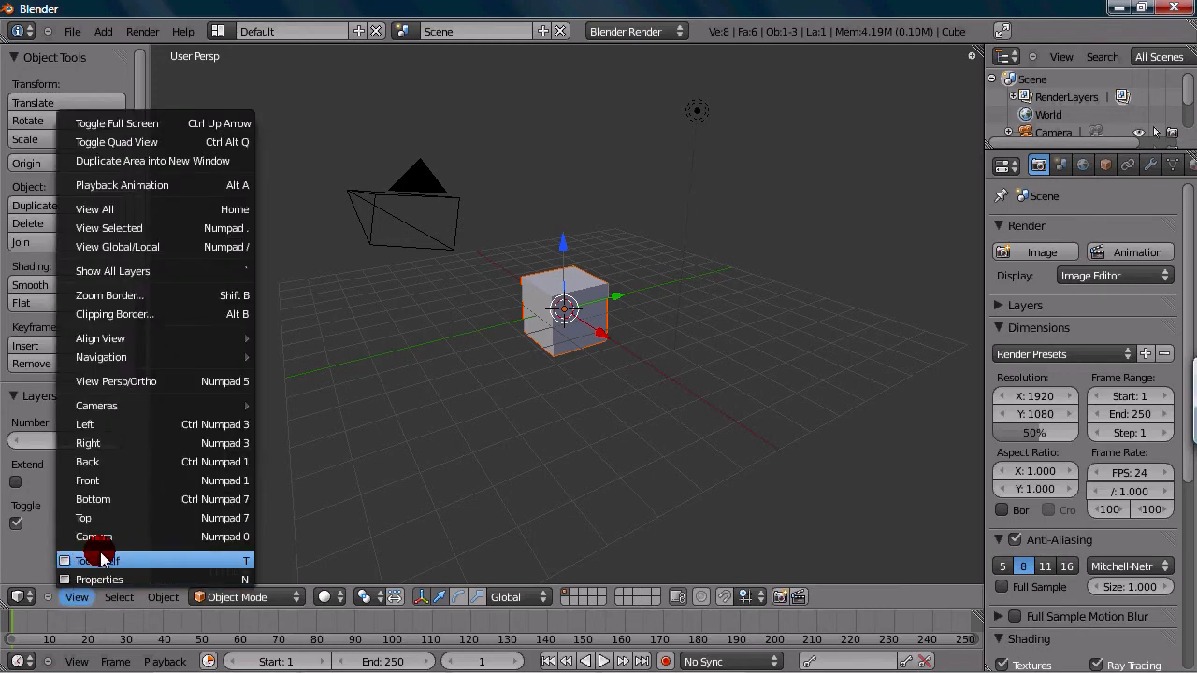
{"action": "mouse_move", "coordinate": [126, 448]}
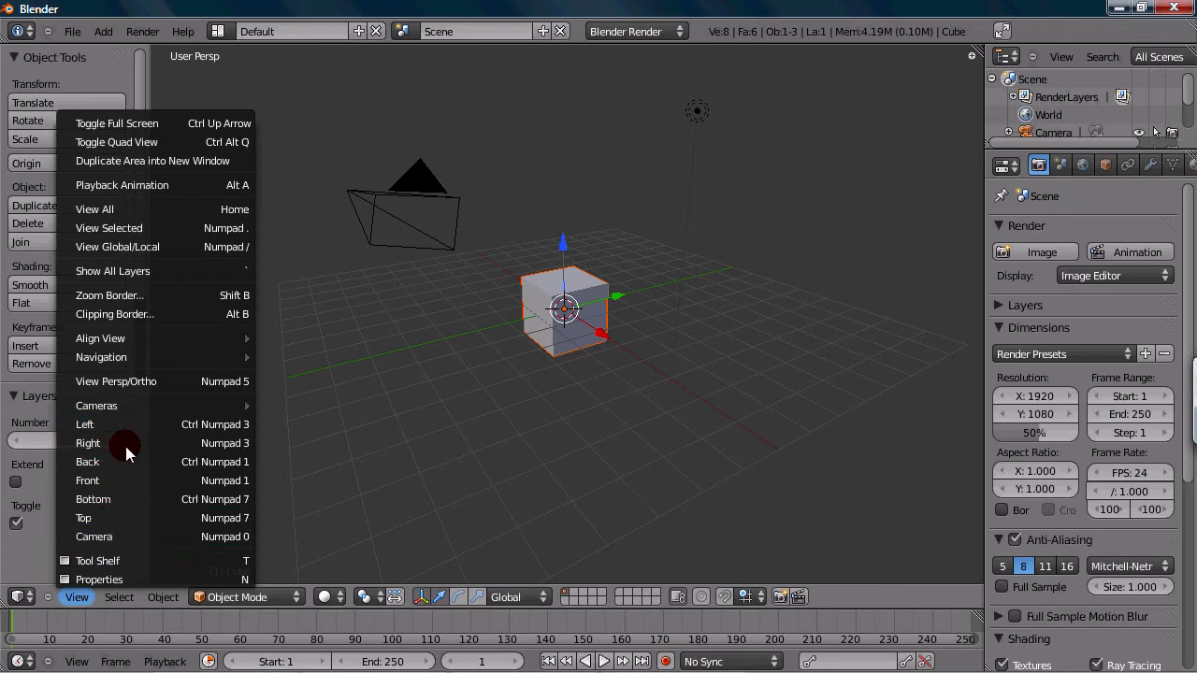
{"action": "mouse_move", "coordinate": [118, 430]}
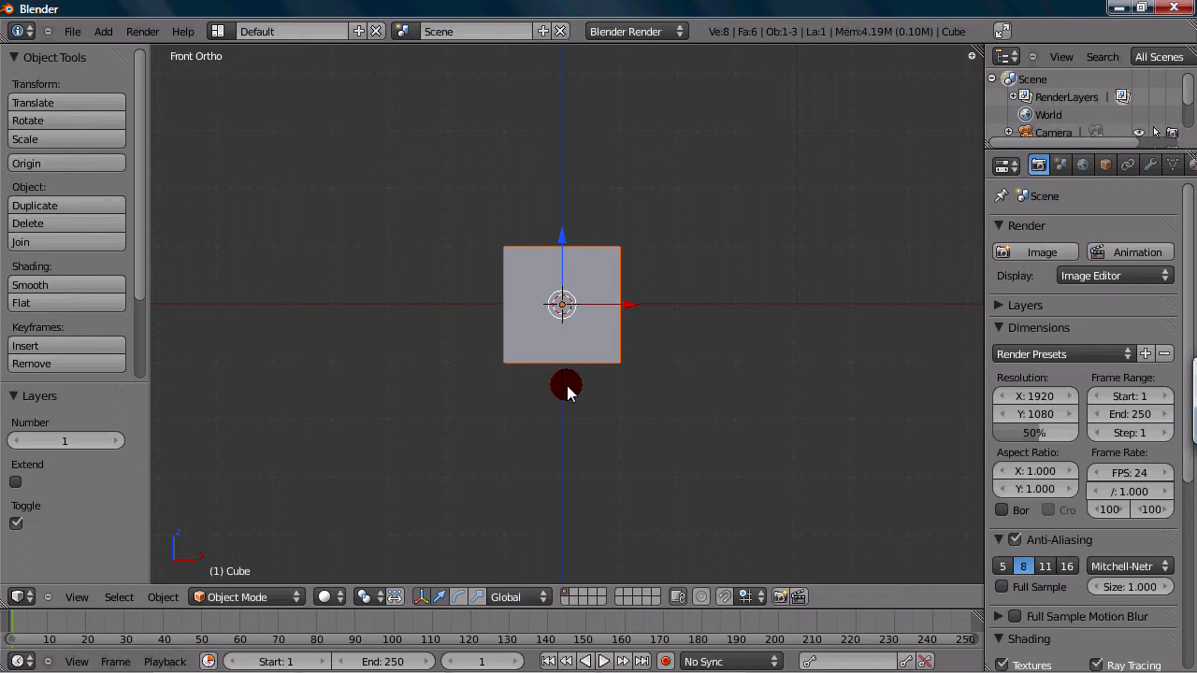
- Switch the viewport to a straight-on orthographic front view of the cube
{"action": "key", "text": "3"}
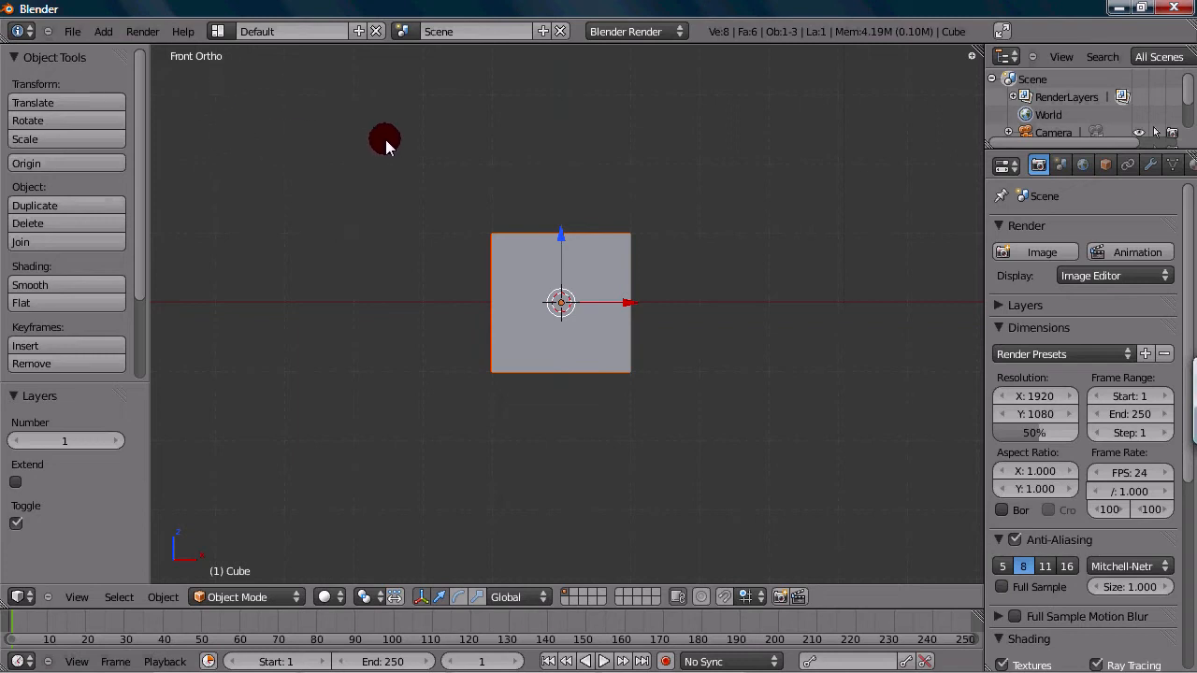
{"action": "mouse_move", "coordinate": [417, 198]}
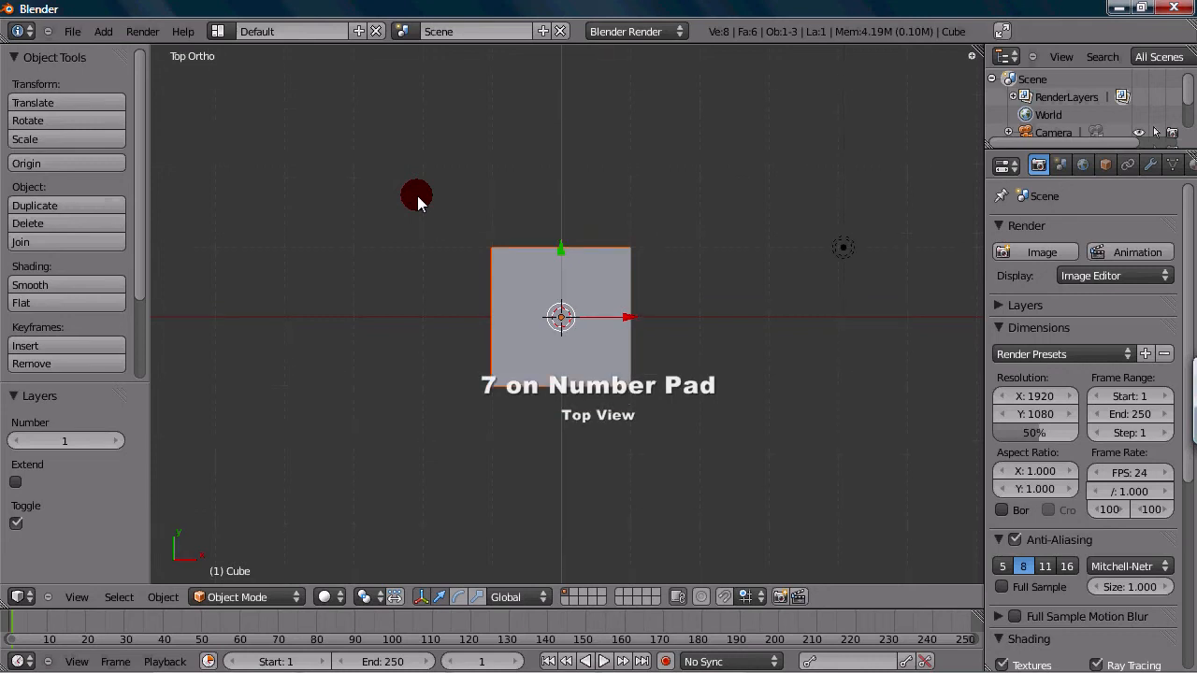
{"action": "mouse_move", "coordinate": [257, 167]}
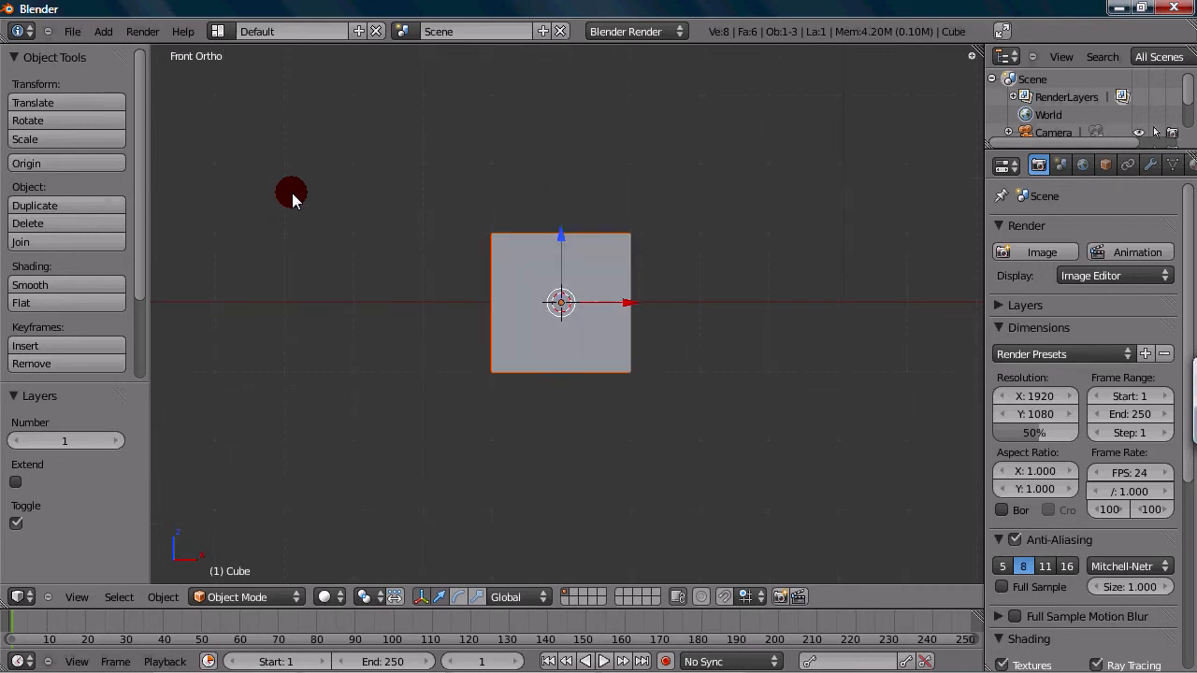
{"action": "left_click_drag", "start_coordinate": [291, 194], "coordinate": [565, 440]}
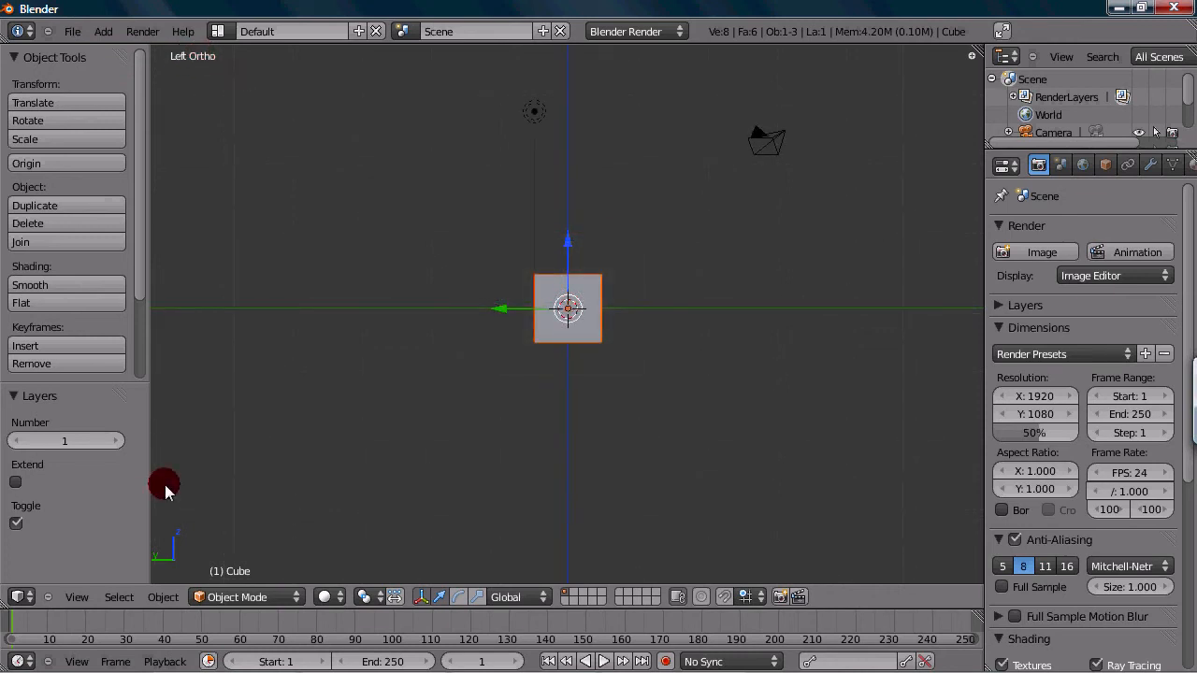
{"action": "mouse_move", "coordinate": [388, 288]}
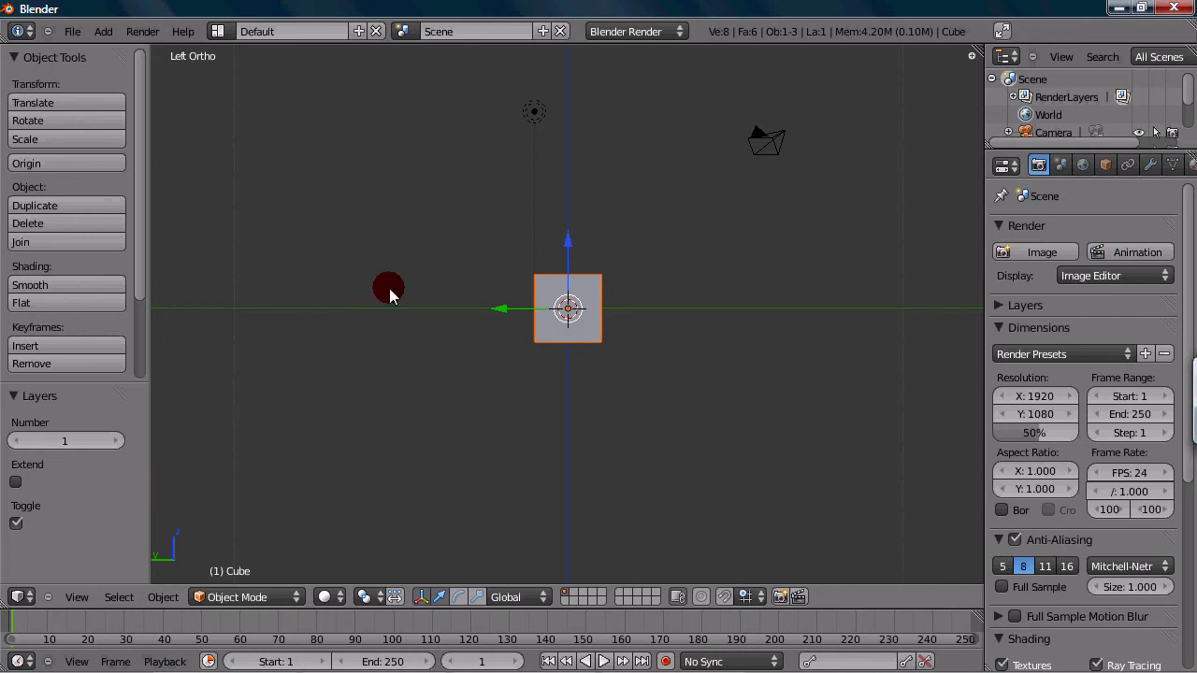
{"action": "mouse_move", "coordinate": [385, 295]}
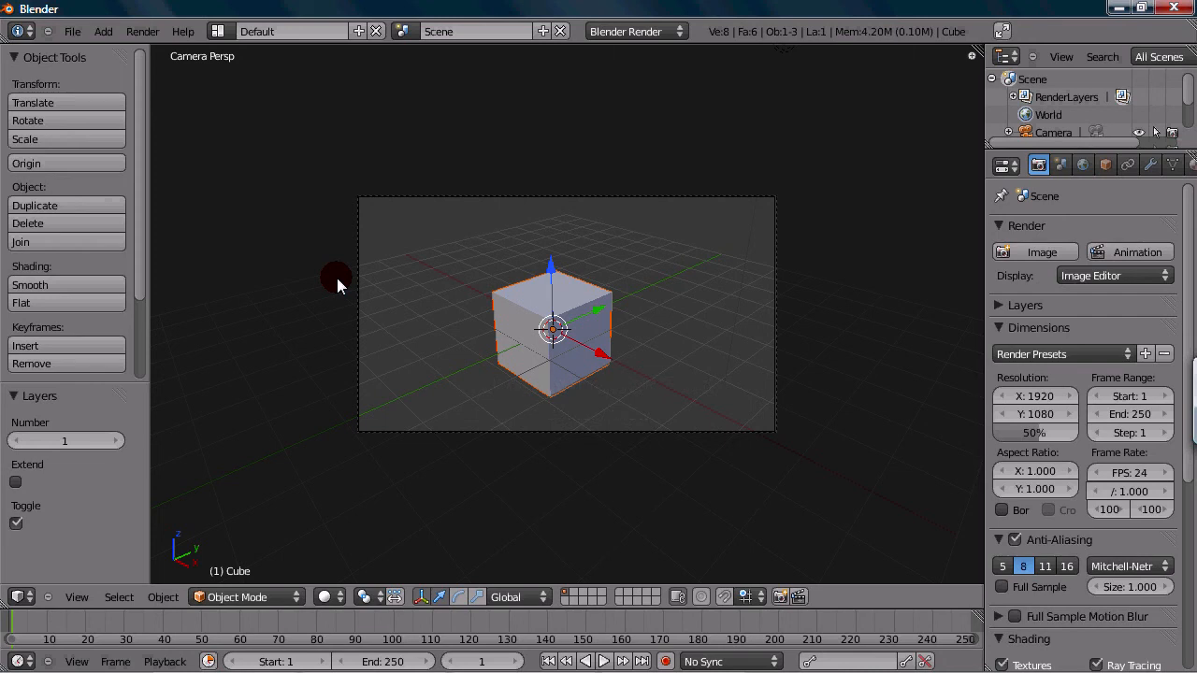
{"action": "mouse_move", "coordinate": [803, 206]}
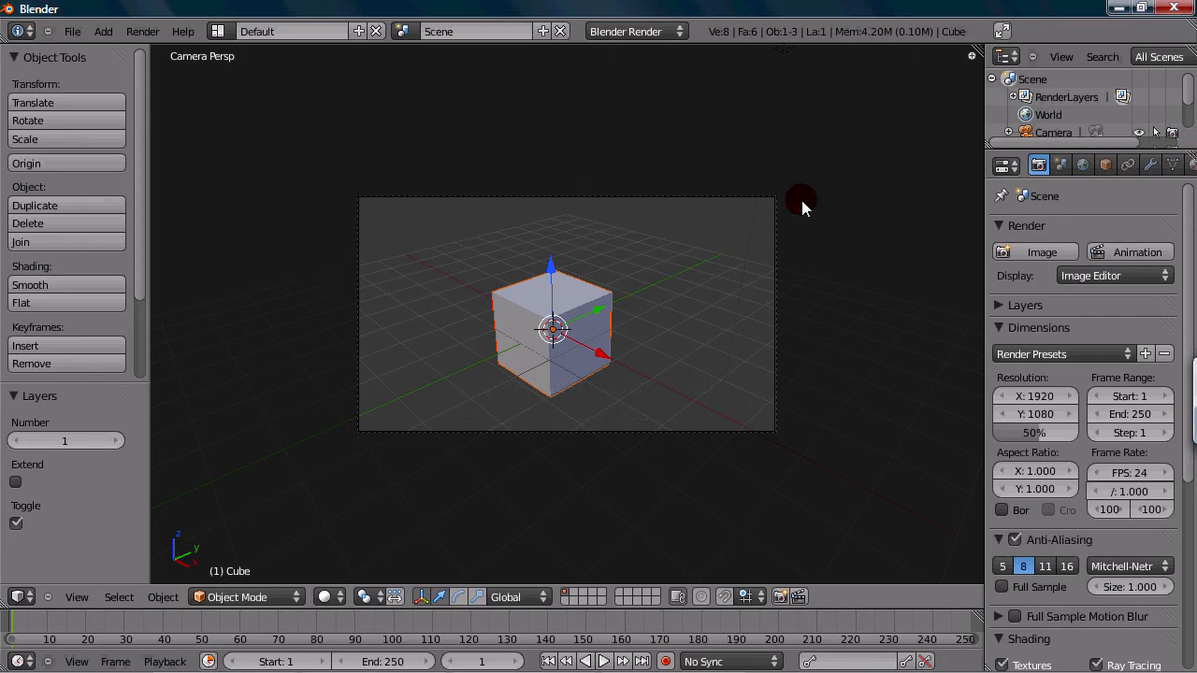
{"action": "mouse_move", "coordinate": [801, 246]}
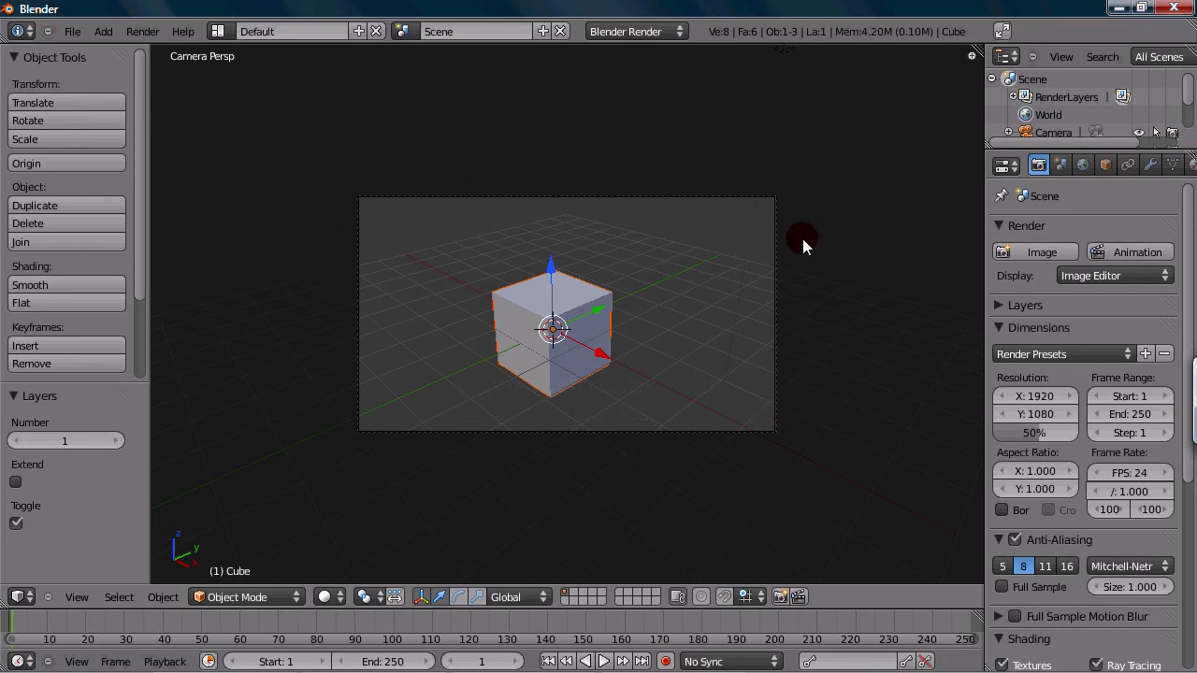
{"action": "mouse_move", "coordinate": [618, 269]}
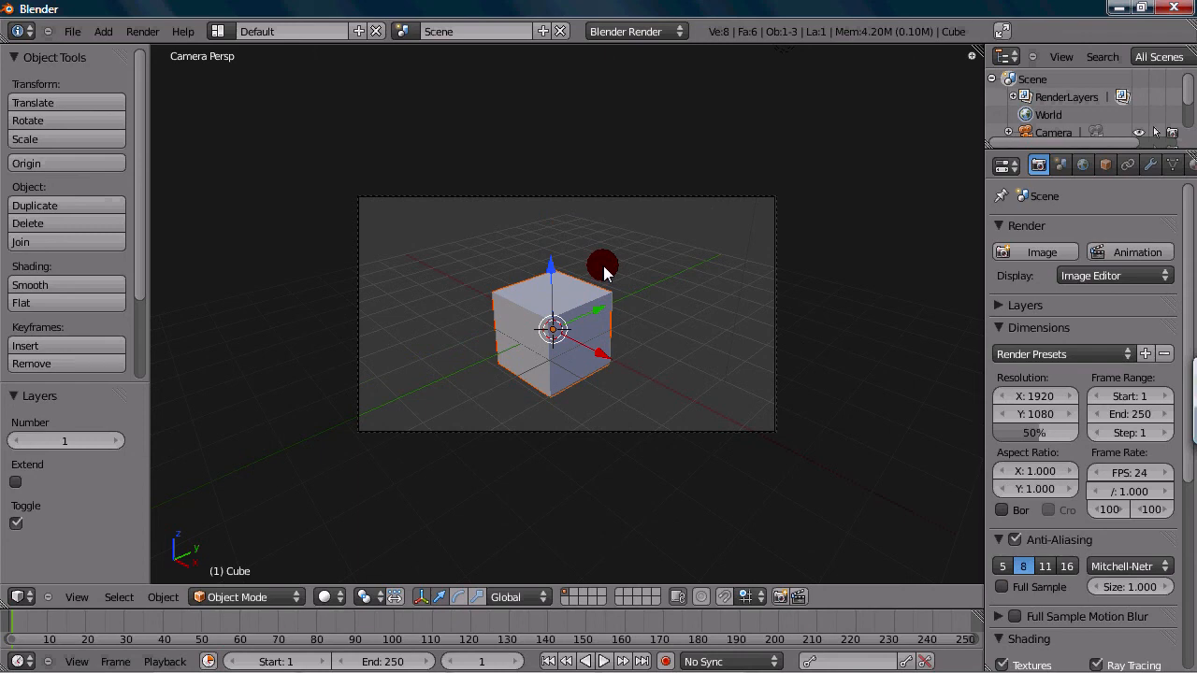
- Open the View menu's list of preset view directions
{"action": "left_click", "coordinate": [77, 597]}
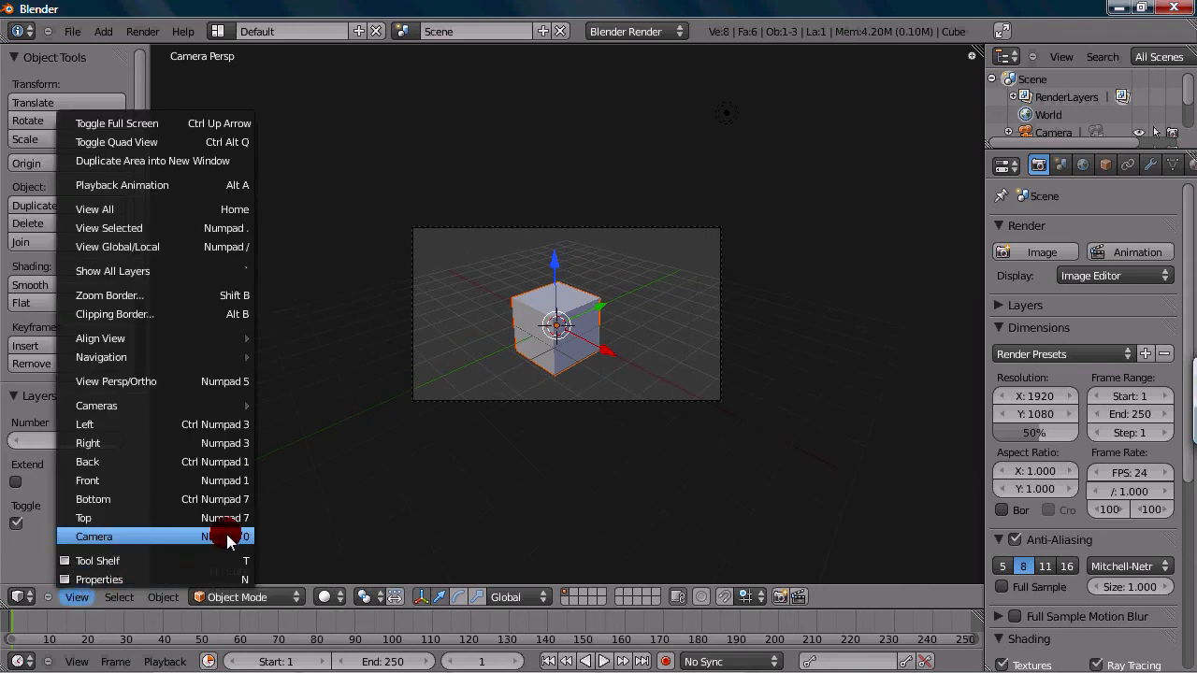
{"action": "mouse_move", "coordinate": [229, 442]}
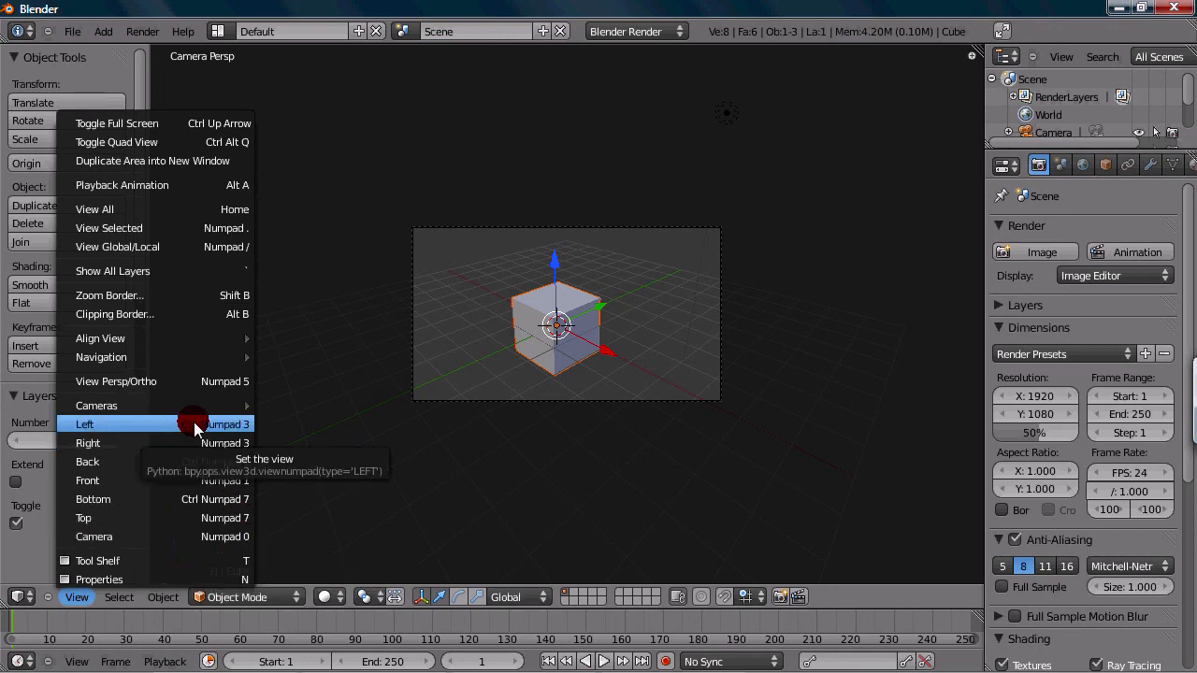
{"action": "mouse_move", "coordinate": [110, 536]}
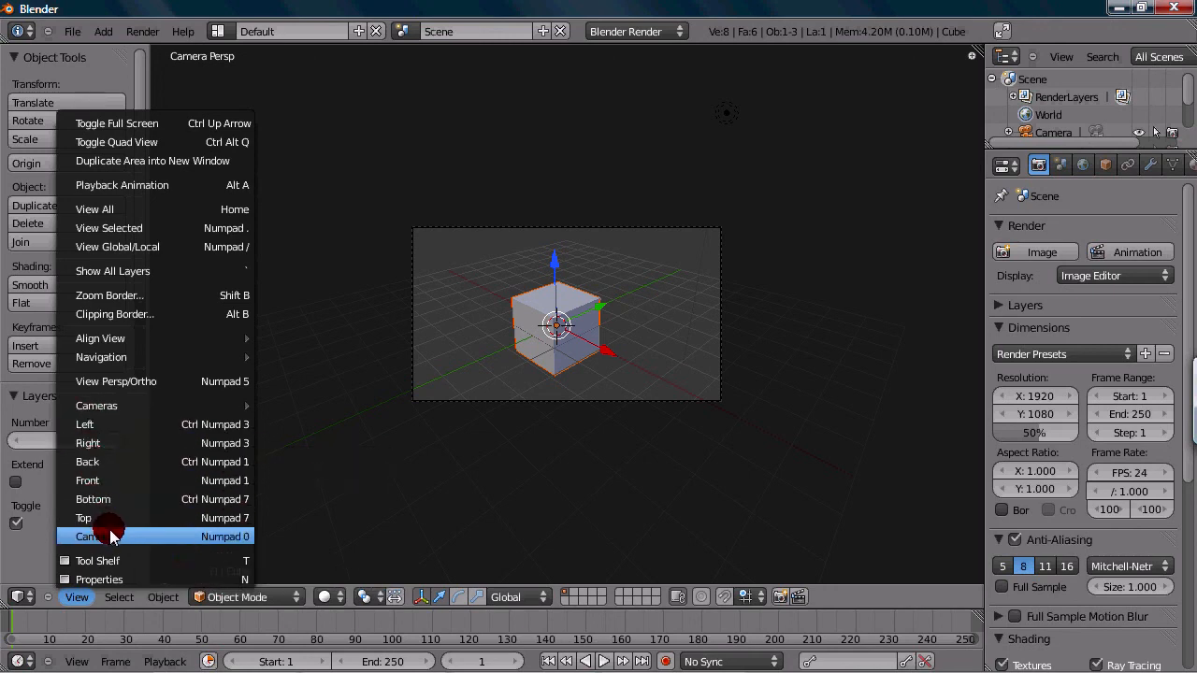
{"action": "mouse_move", "coordinate": [193, 409]}
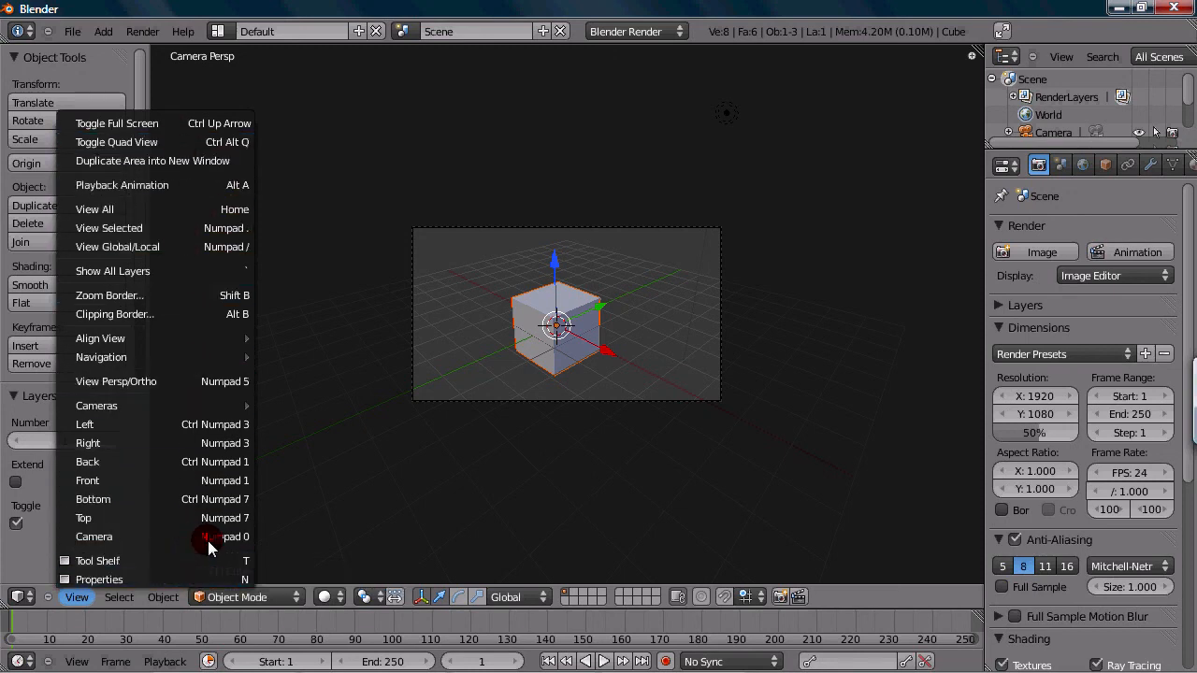
{"action": "mouse_move", "coordinate": [141, 536]}
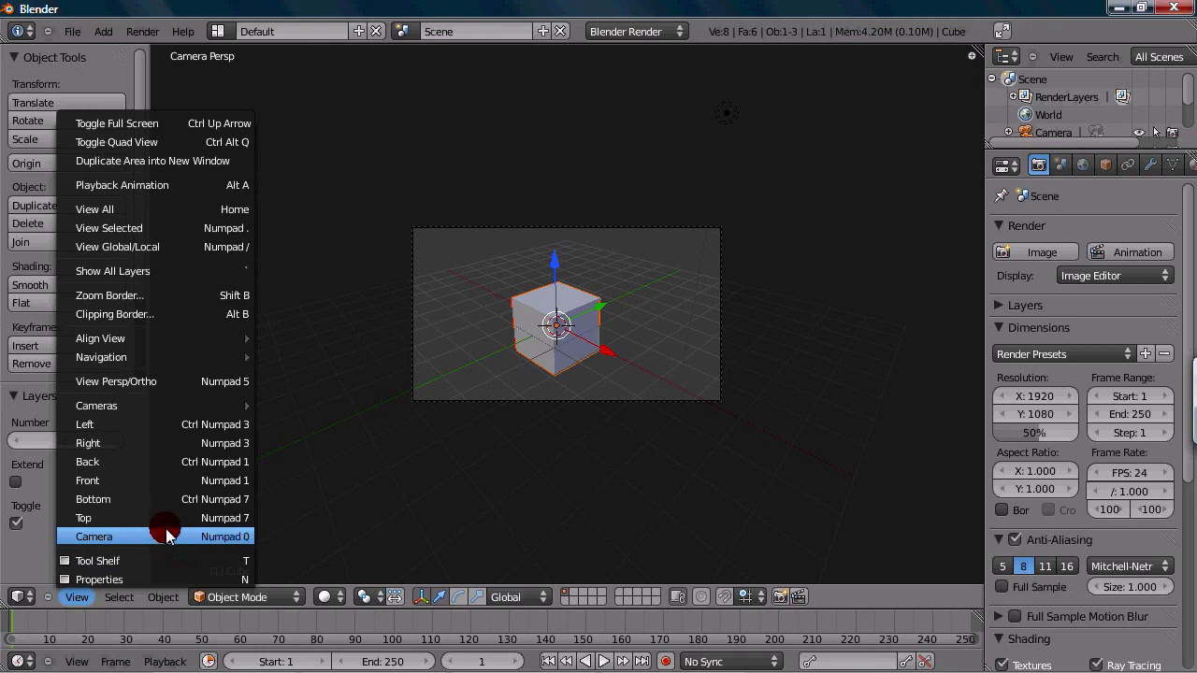
{"action": "left_click", "coordinate": [93, 536]}
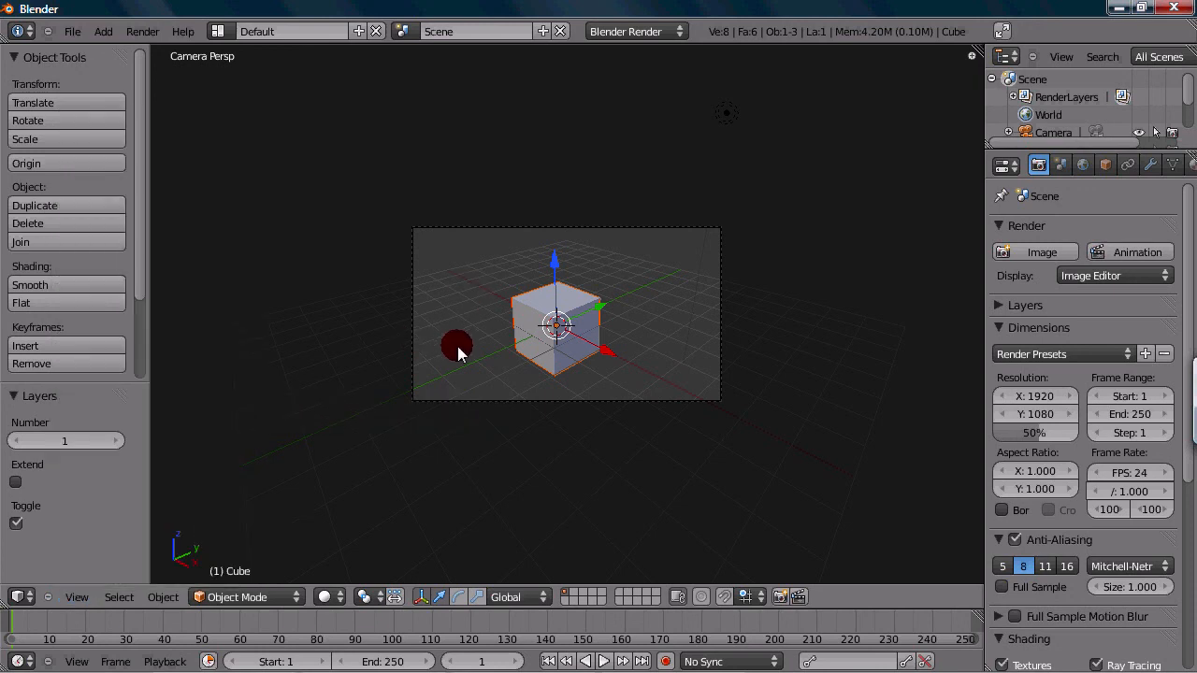